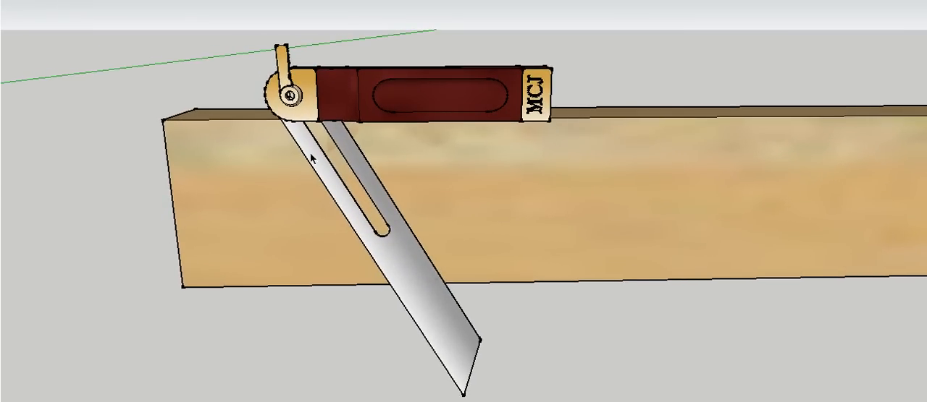
mouse_move(409, 279)
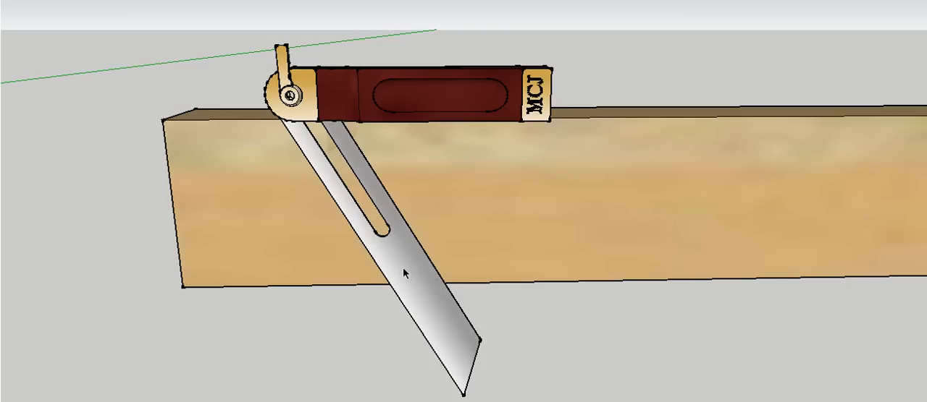
mouse_move(324, 115)
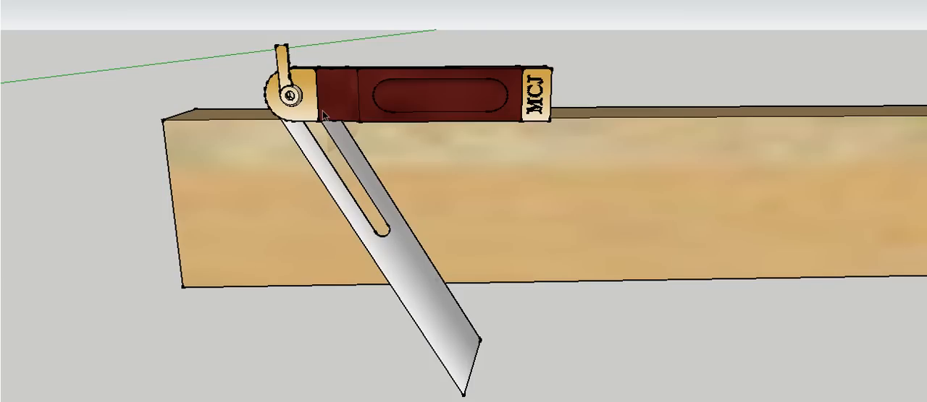
mouse_move(325, 116)
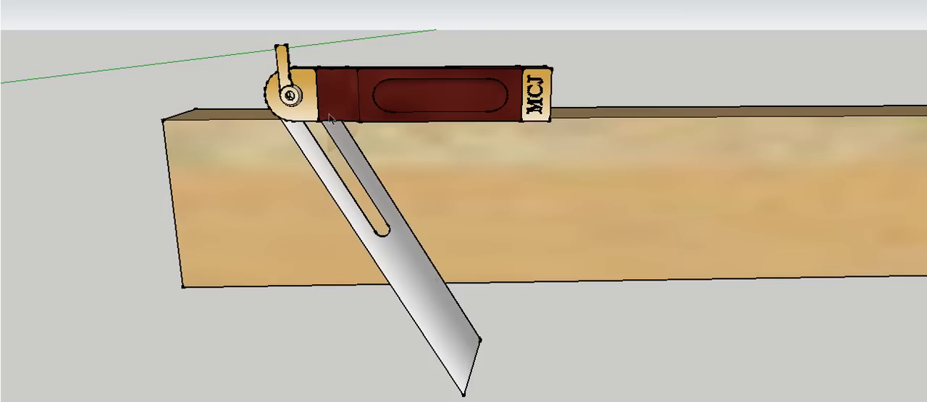
mouse_move(174, 153)
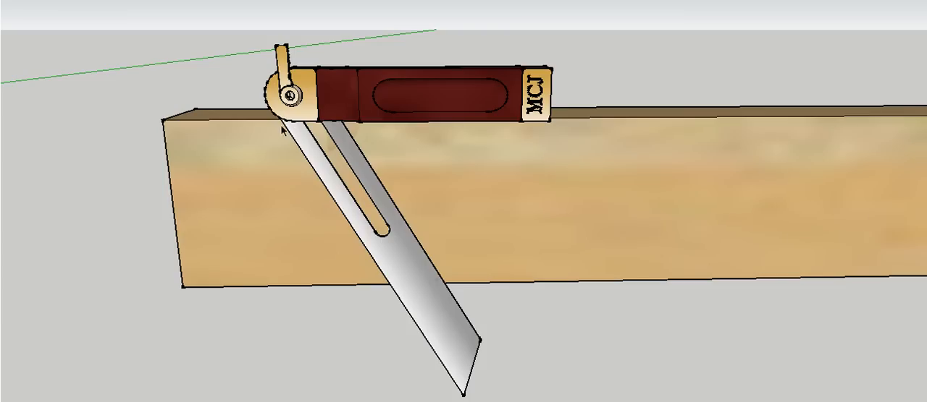
mouse_move(436, 134)
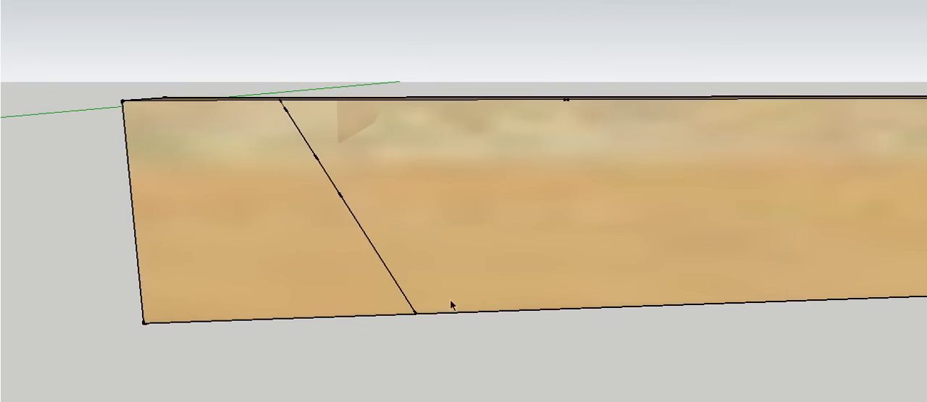
mouse_move(141, 6)
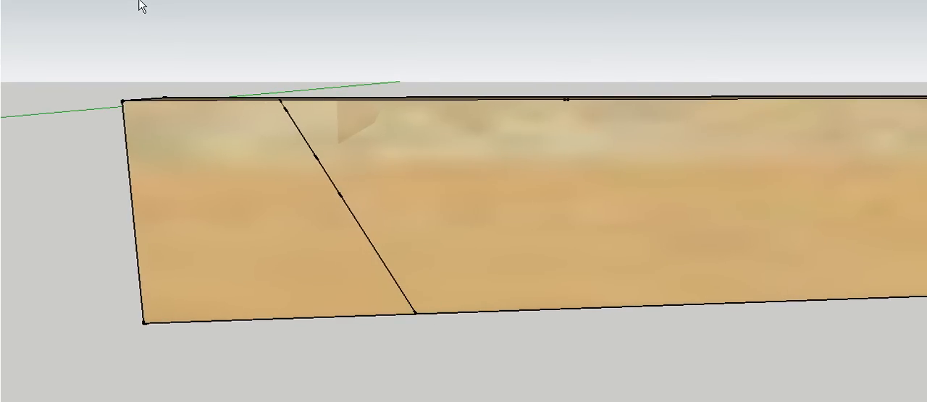
- Clear the bevel off the beam face, leaving the angled plumb line and a 1" parallel guide
left_click_drag(463, 217, 464, 145)
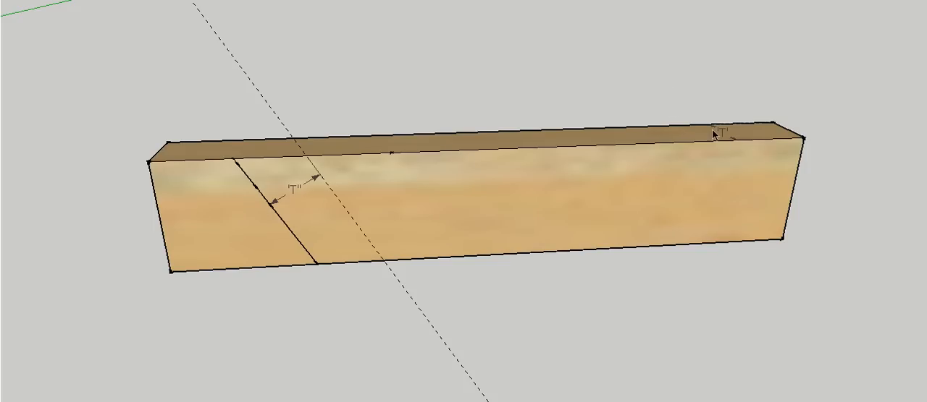
mouse_move(330, 196)
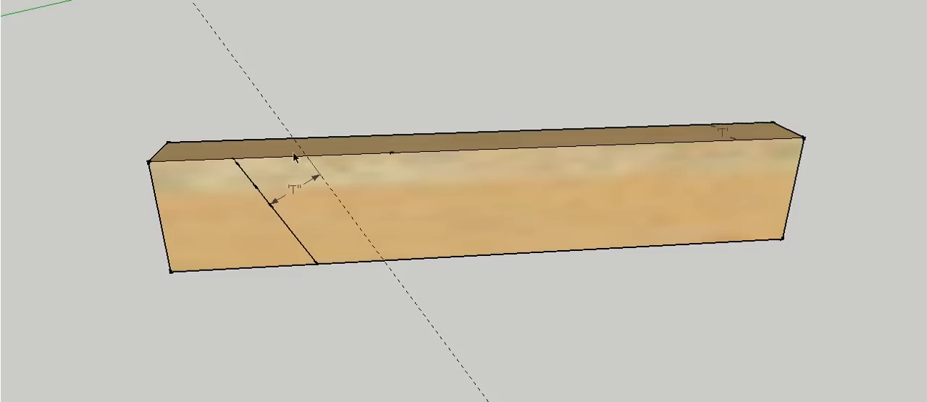
mouse_move(297, 158)
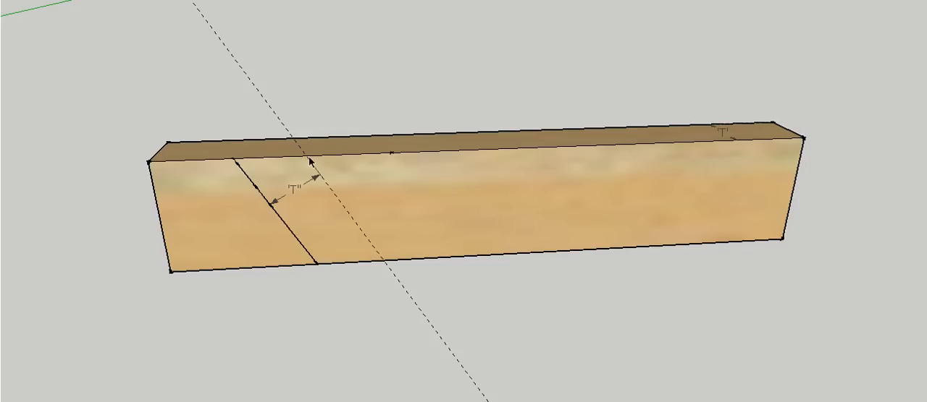
mouse_move(171, 4)
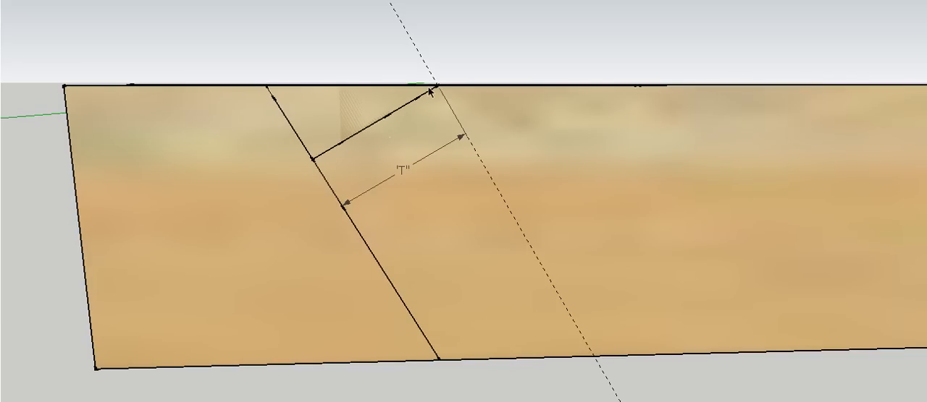
mouse_move(360, 165)
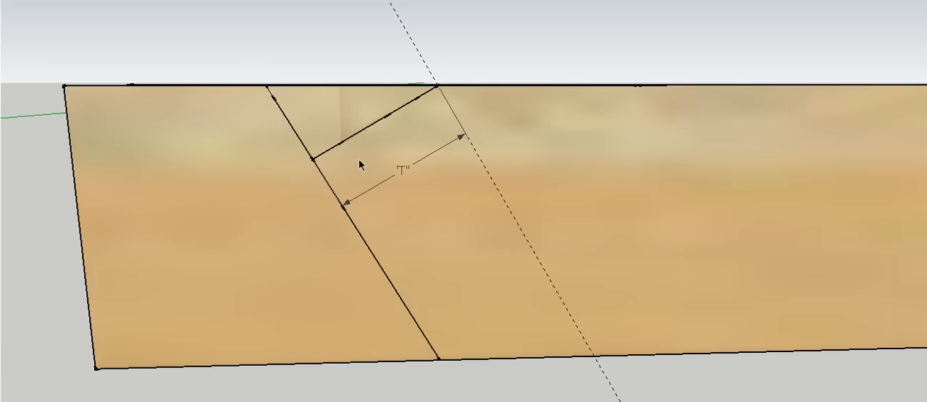
mouse_move(260, 70)
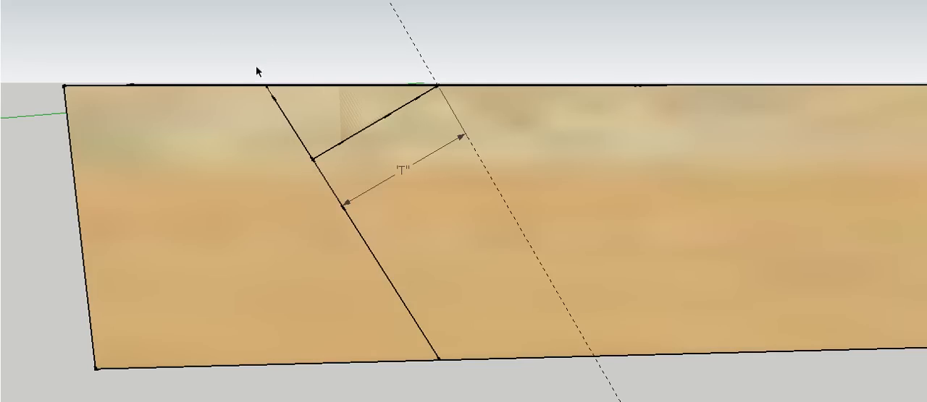
mouse_move(261, 39)
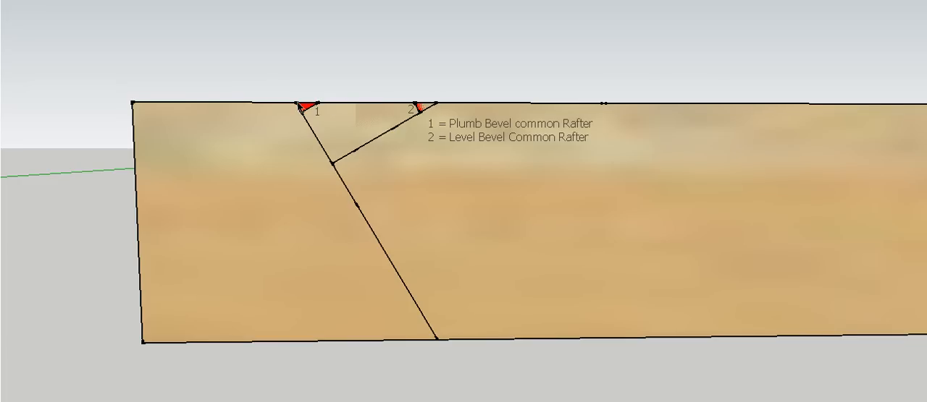
mouse_move(420, 126)
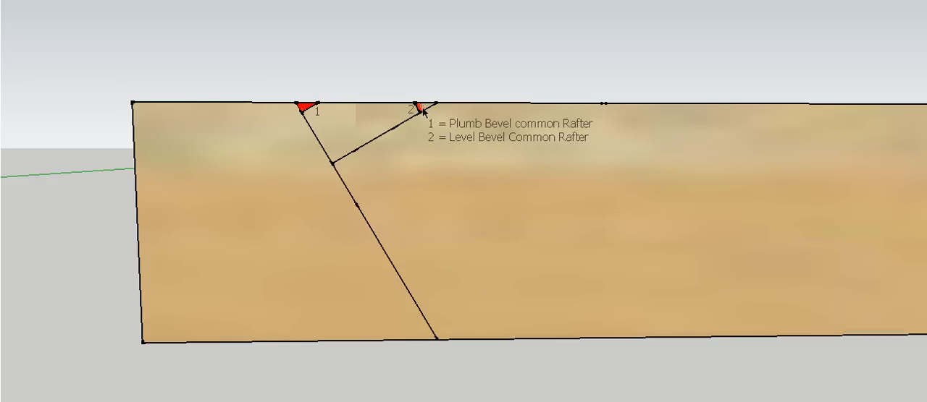
mouse_move(404, 110)
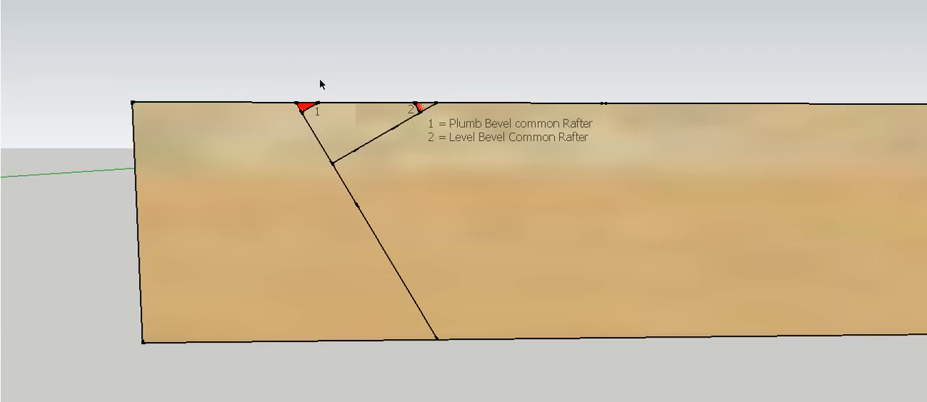
mouse_move(293, 4)
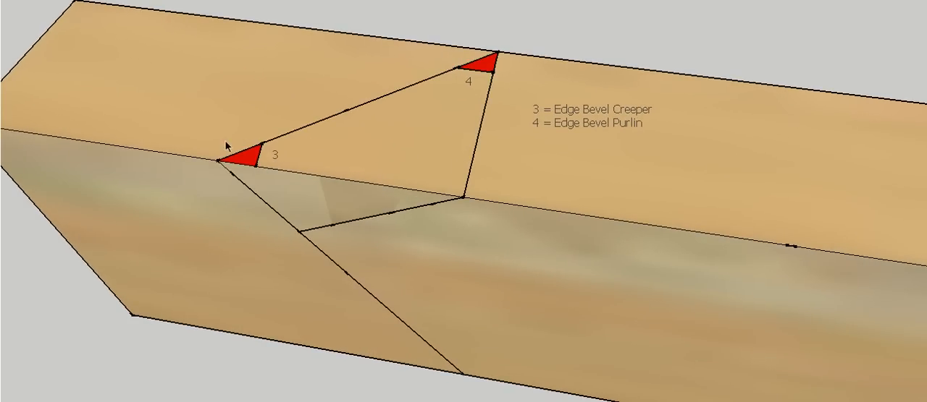
mouse_move(420, 92)
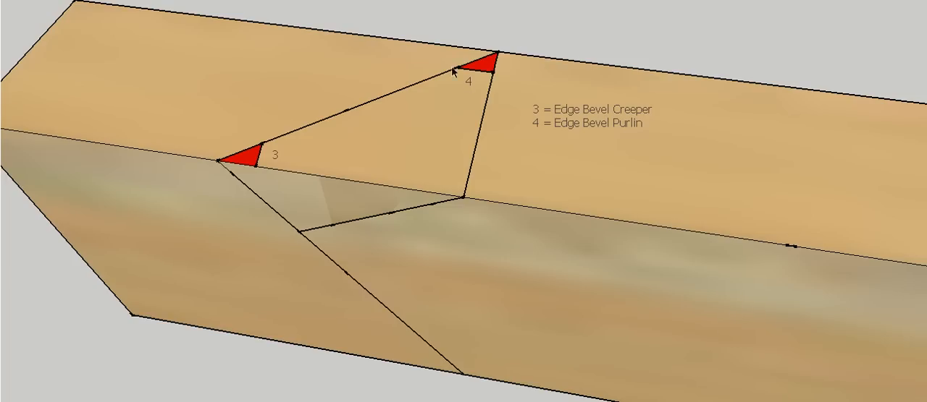
mouse_move(482, 66)
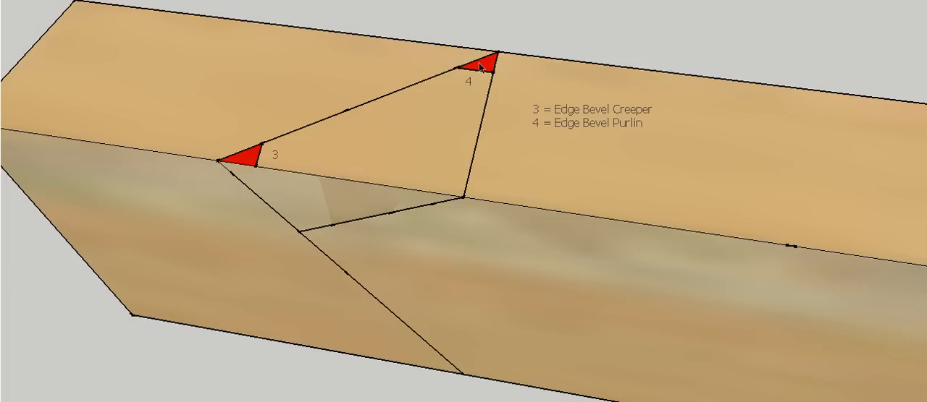
mouse_move(411, 27)
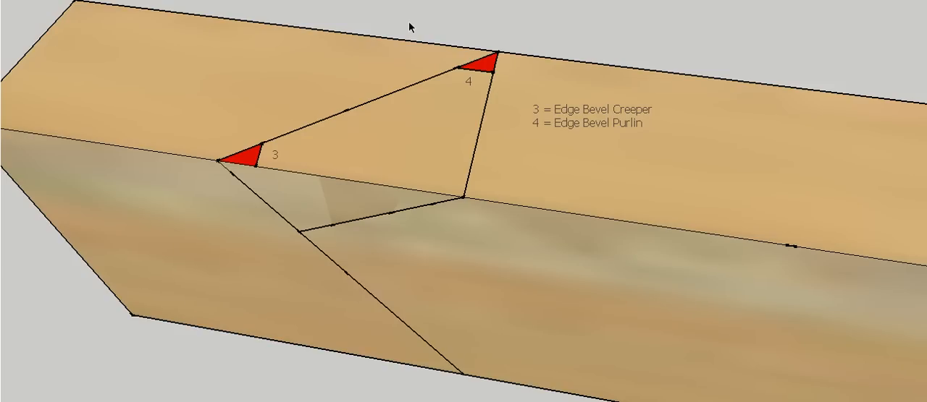
mouse_move(440, 4)
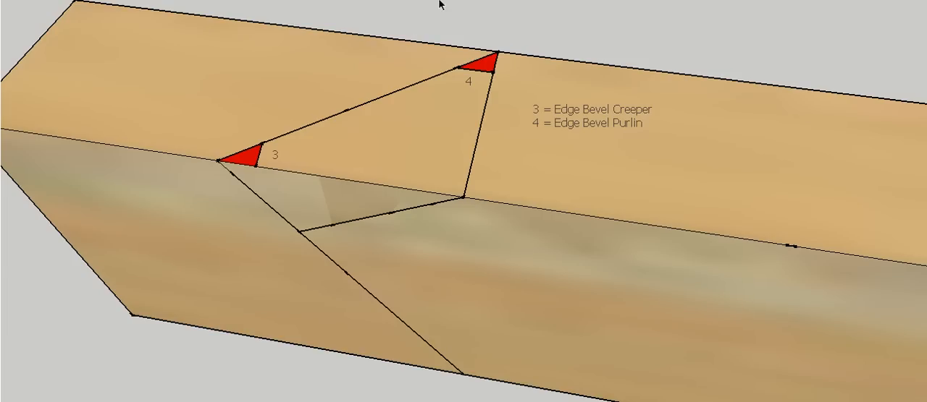
mouse_move(164, 275)
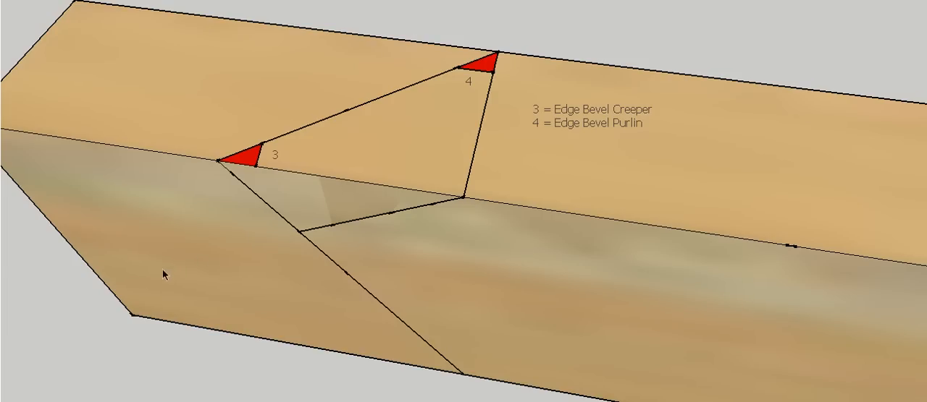
mouse_move(445, 6)
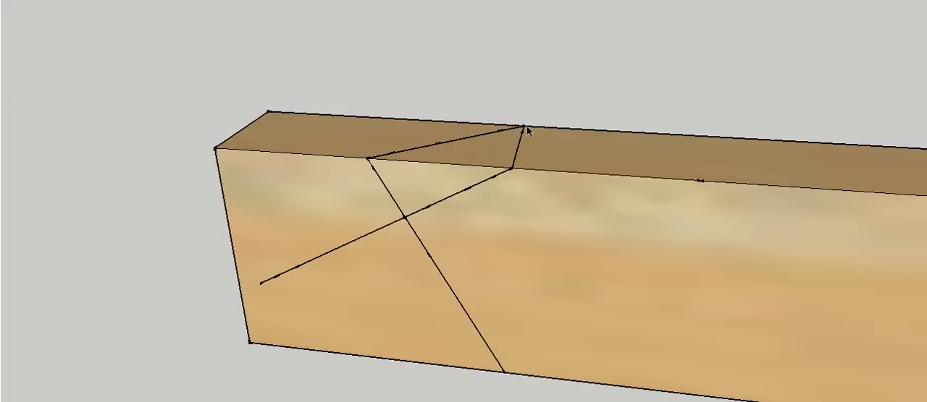
mouse_move(474, 152)
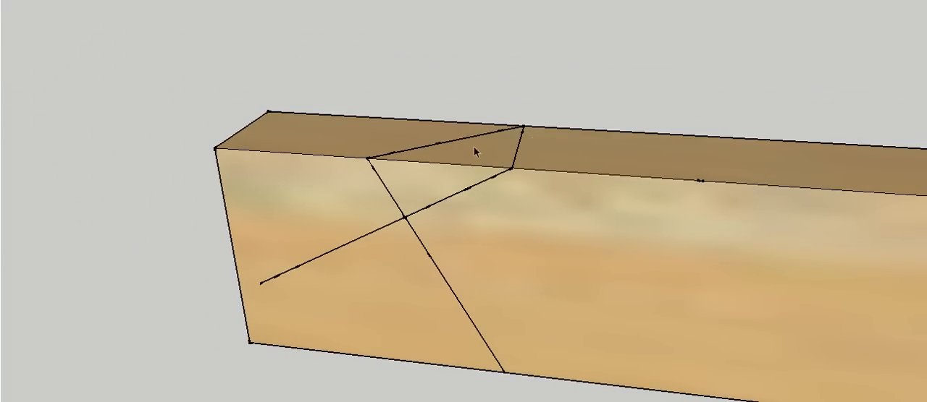
mouse_move(323, 254)
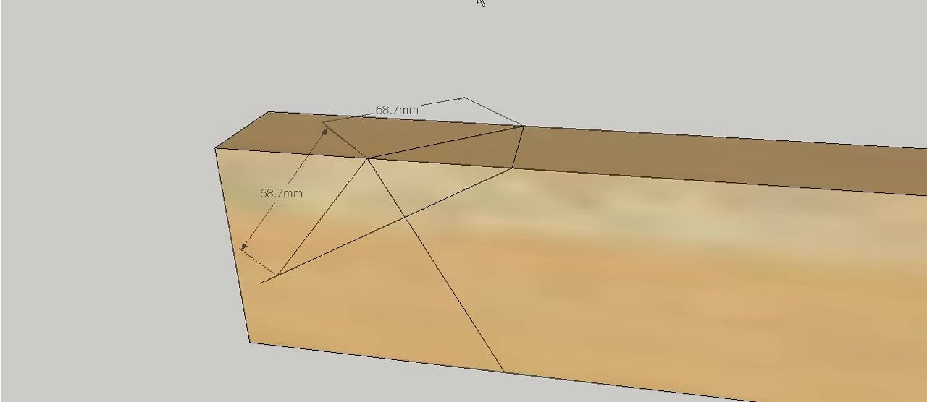
mouse_move(375, 315)
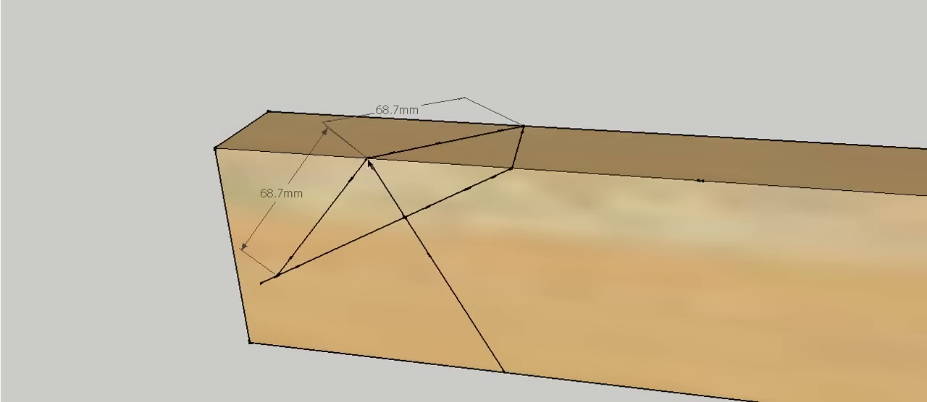
mouse_move(404, 220)
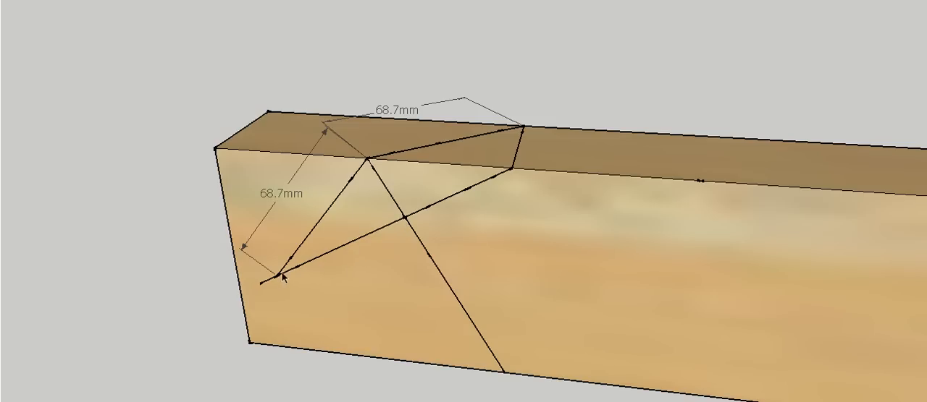
mouse_move(372, 179)
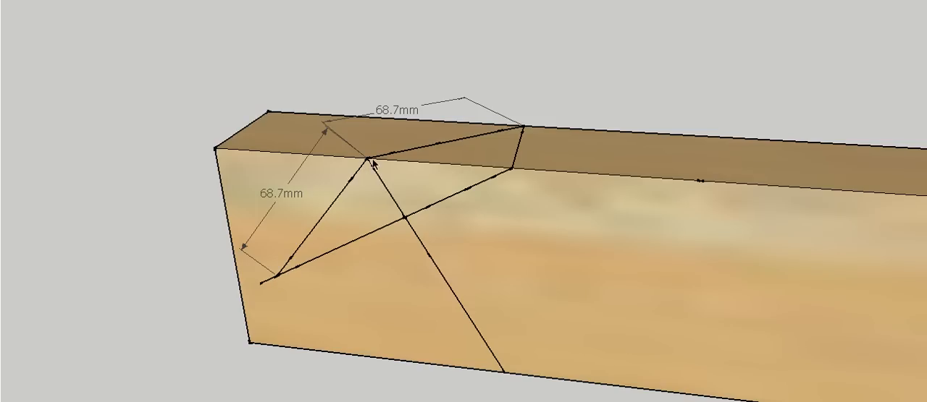
mouse_move(371, 163)
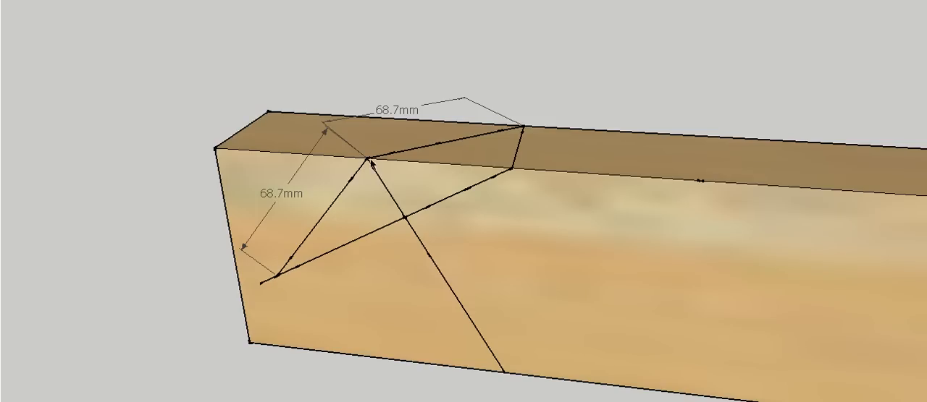
mouse_move(486, 4)
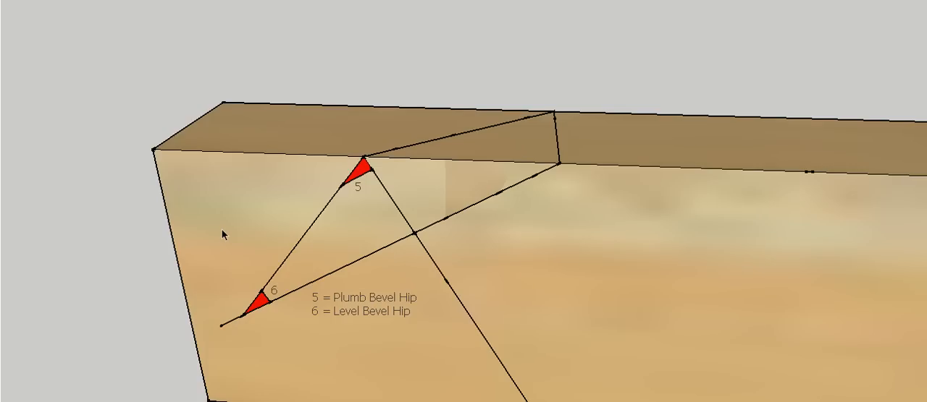
mouse_move(571, 36)
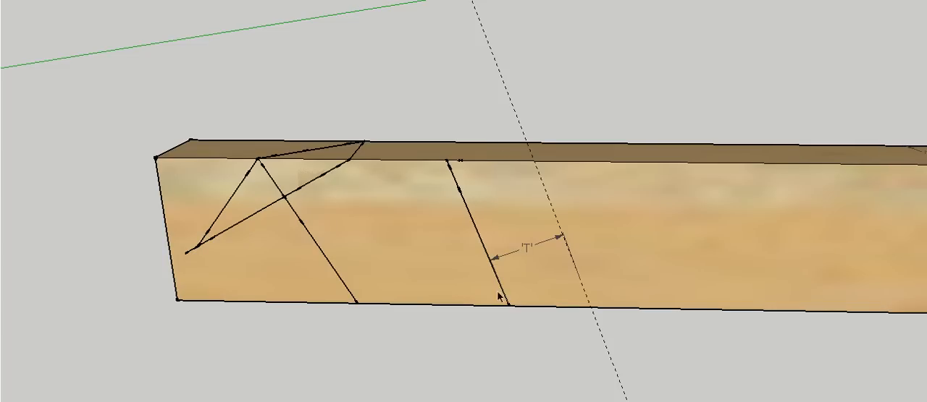
mouse_move(488, 200)
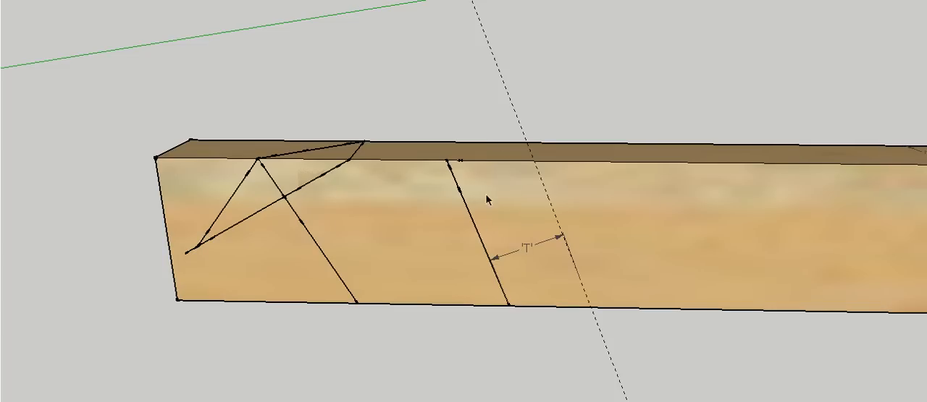
mouse_move(542, 190)
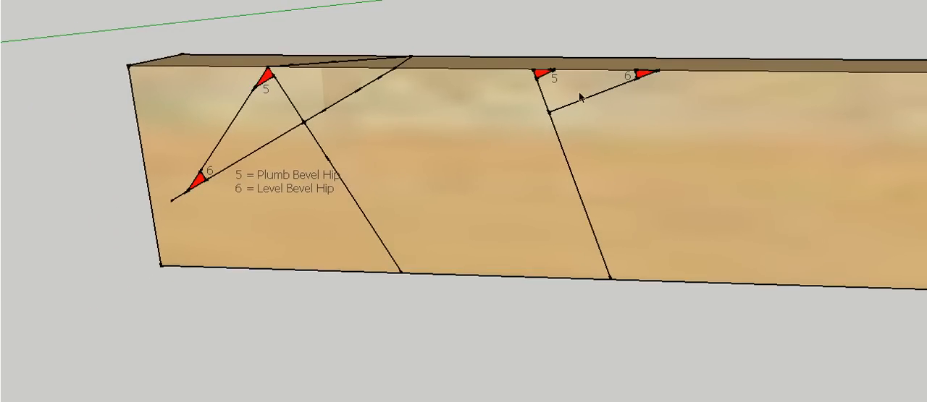
mouse_move(548, 96)
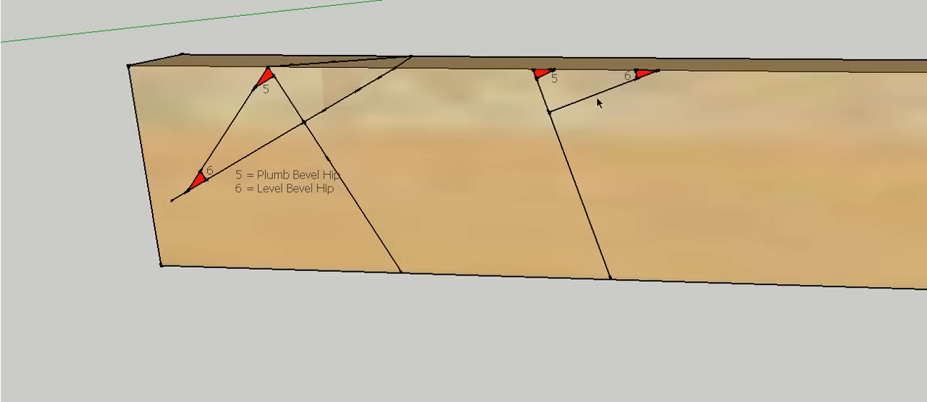
mouse_move(779, 1)
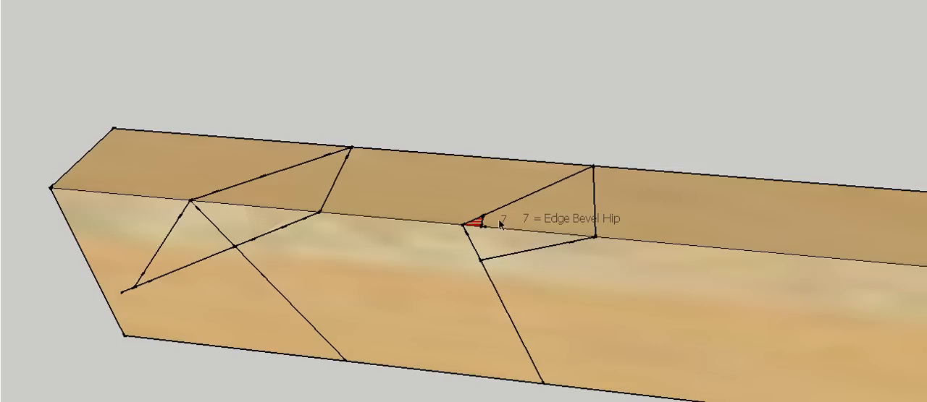
mouse_move(675, 107)
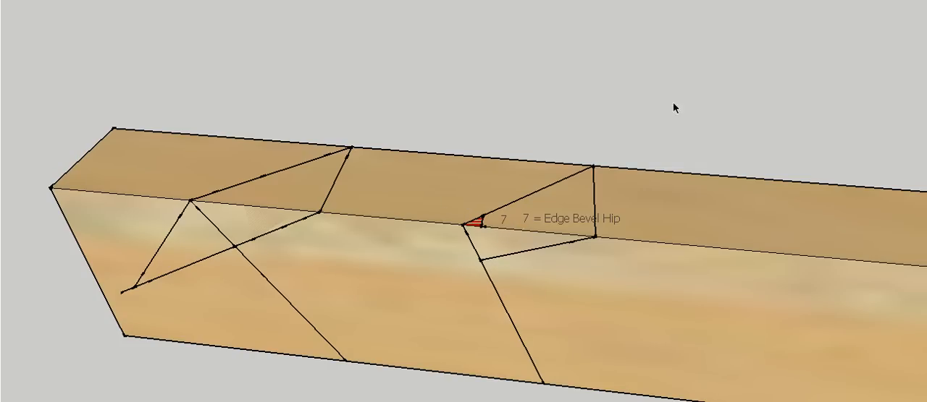
mouse_move(674, 108)
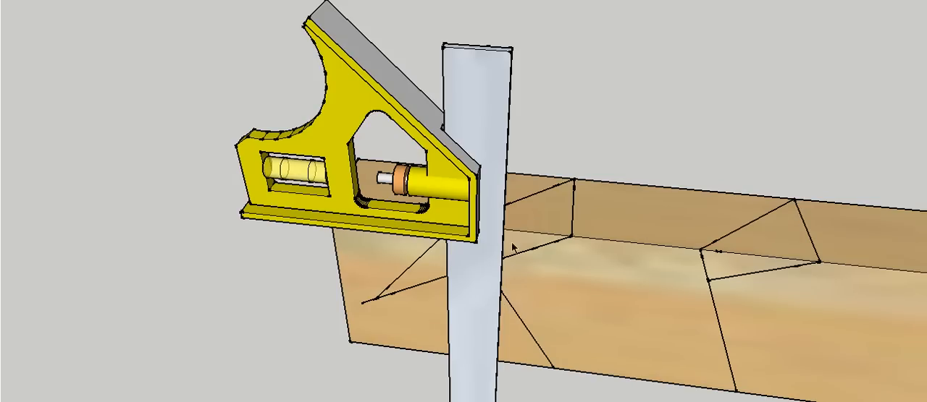
mouse_move(508, 232)
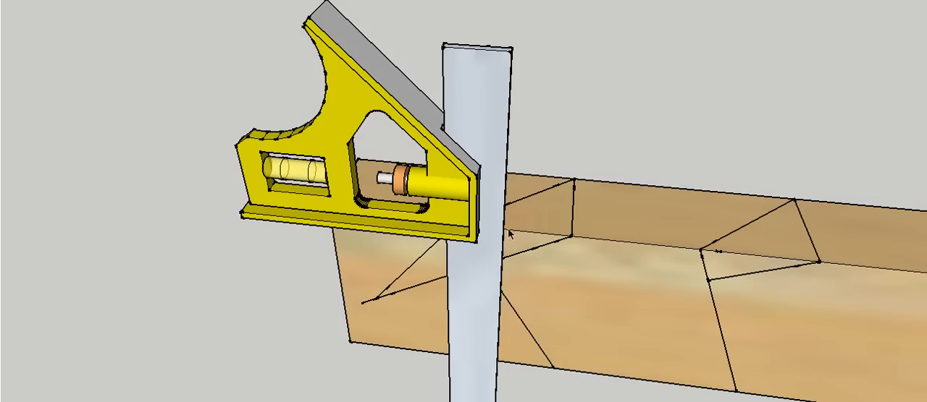
mouse_move(506, 239)
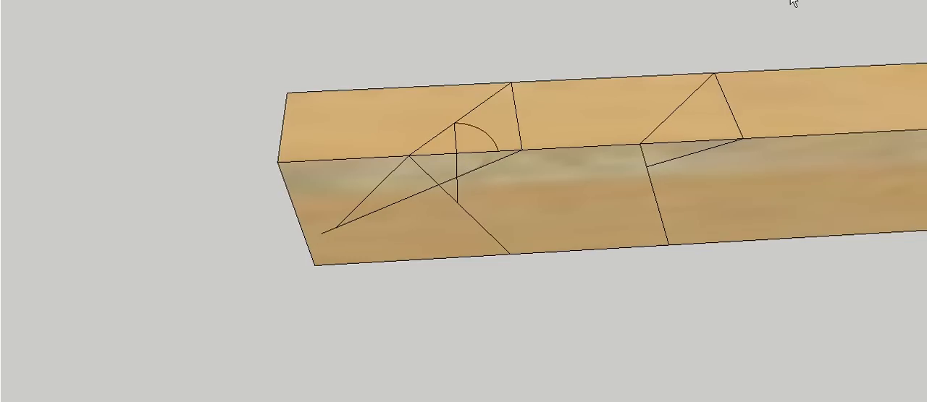
mouse_move(492, 157)
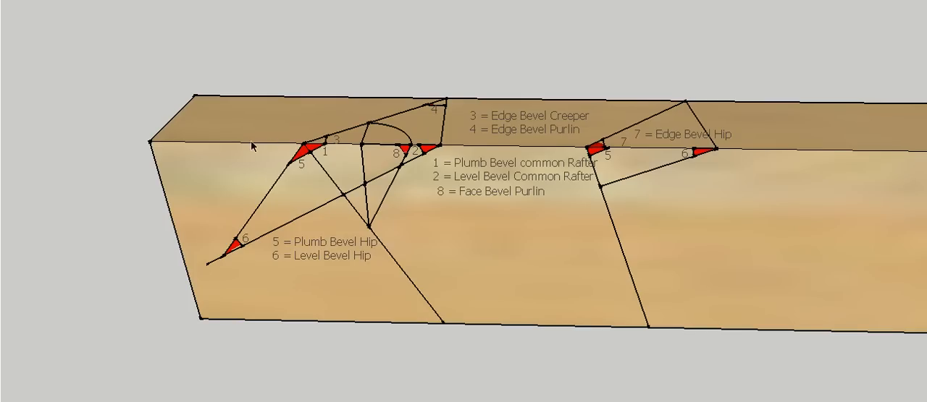
mouse_move(365, 101)
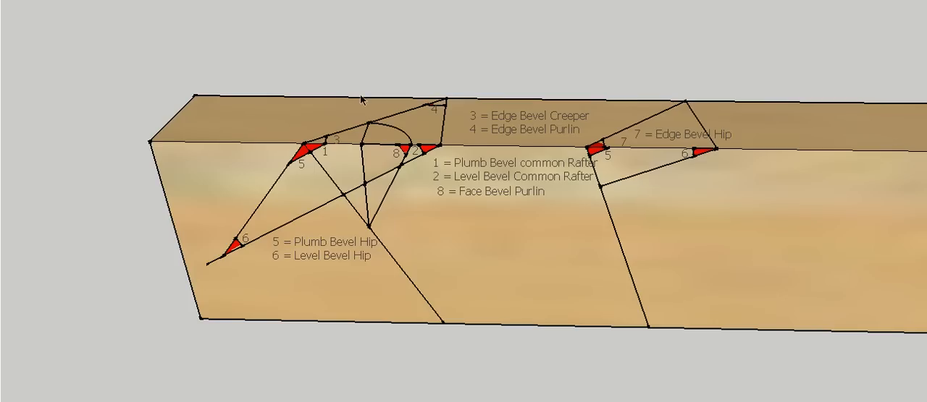
mouse_move(535, 150)
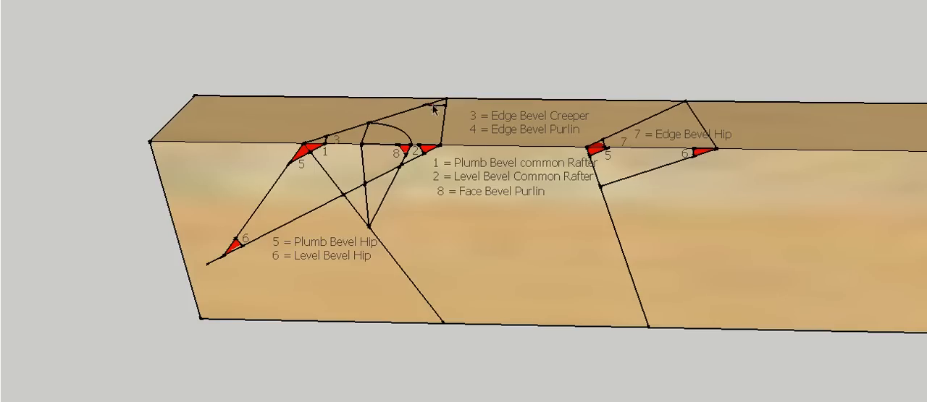
mouse_move(457, 81)
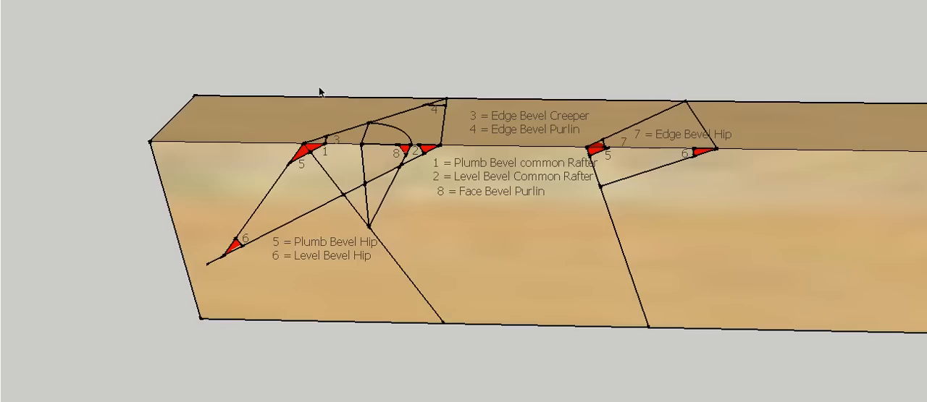
mouse_move(342, 217)
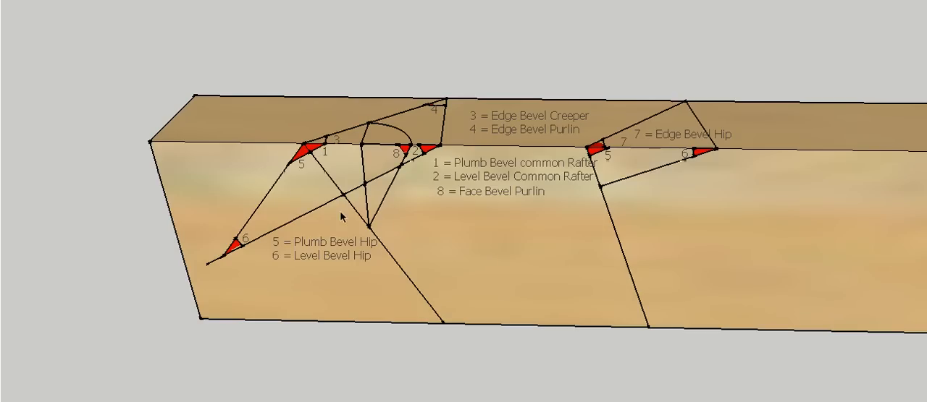
mouse_move(296, 181)
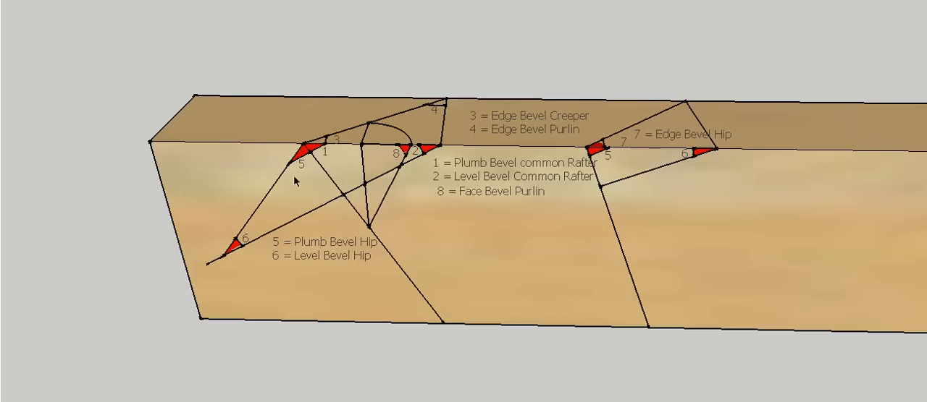
mouse_move(336, 203)
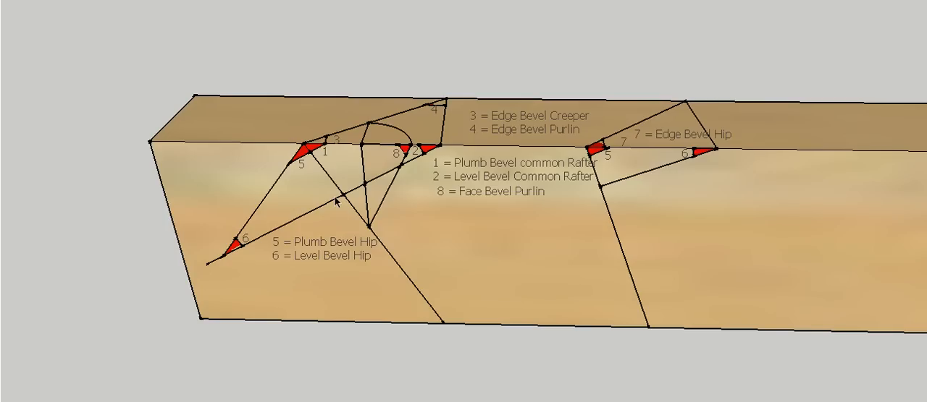
mouse_move(418, 187)
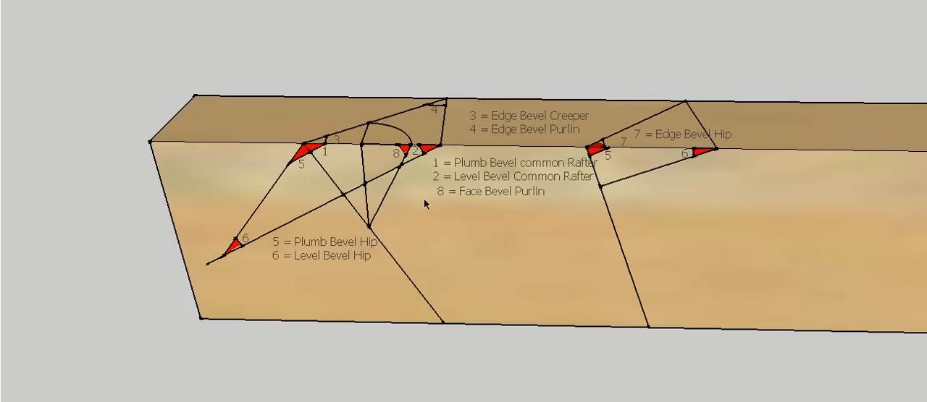
mouse_move(359, 184)
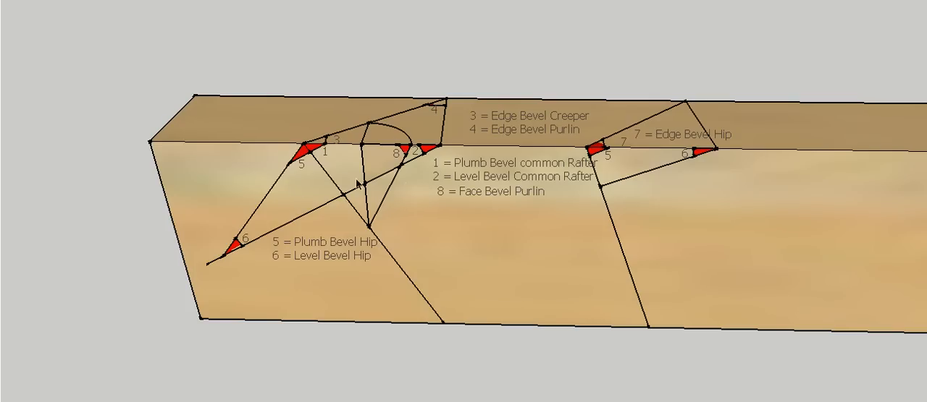
mouse_move(351, 183)
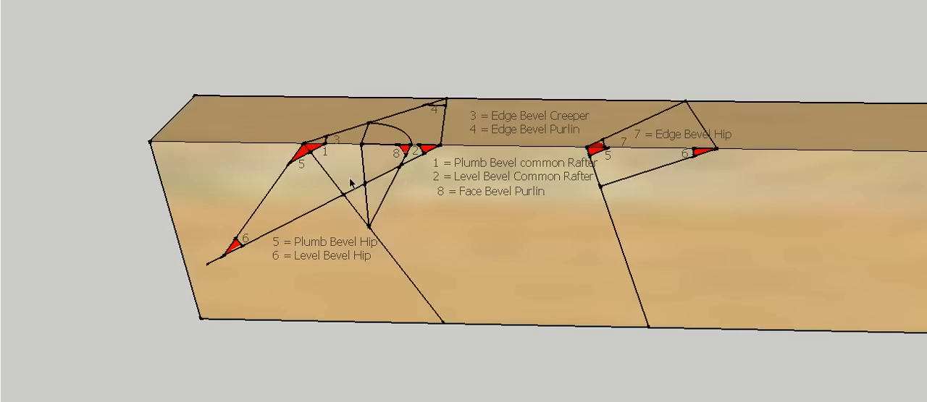
mouse_move(327, 145)
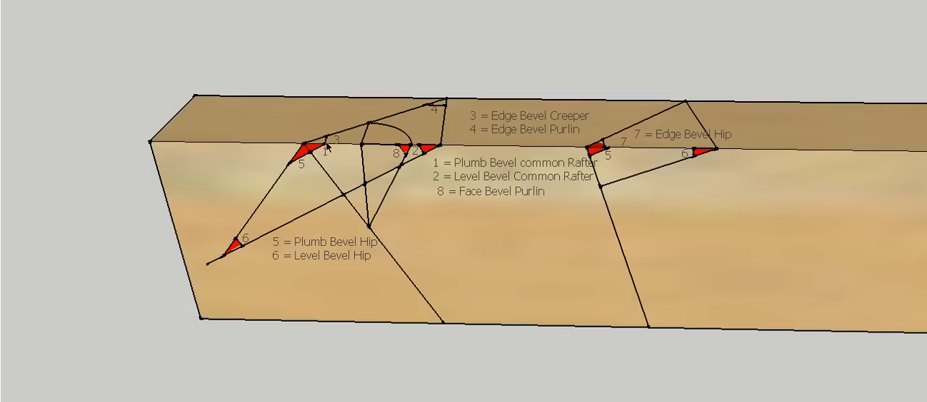